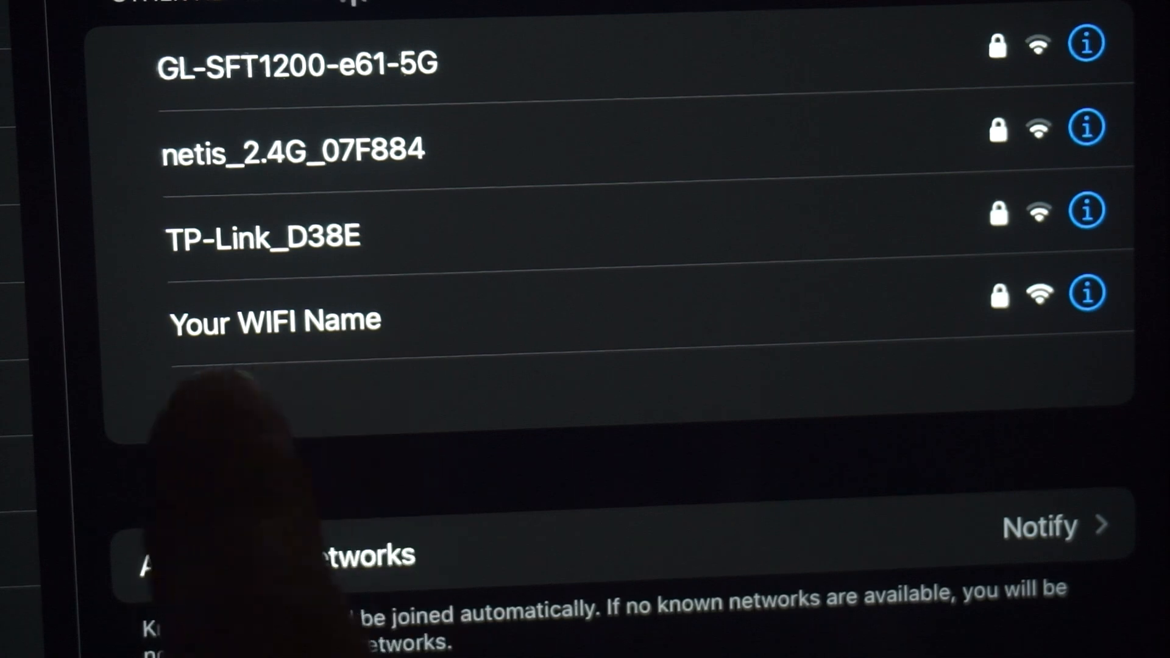
# Join the 'Your WIFI Name' network from the iPadOS Wi-Fi list.
pyautogui.click(277, 320)
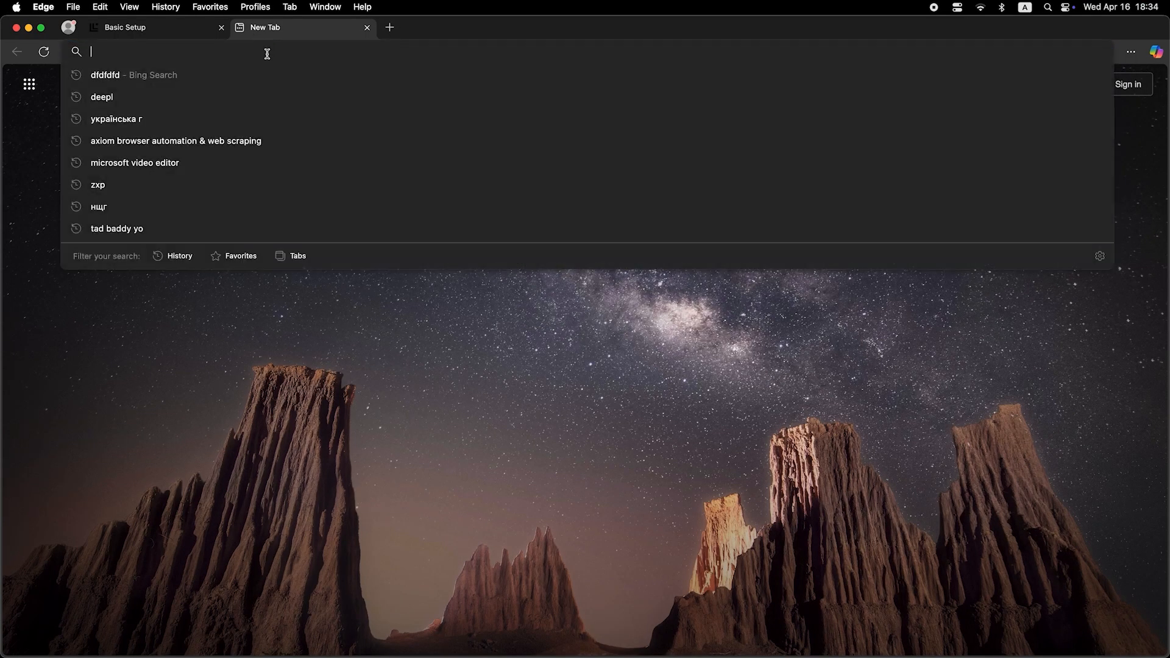
# Rerun the earlier 'dfdfdfd' Bing search from the address bar suggestions.
pyautogui.click(107, 75)
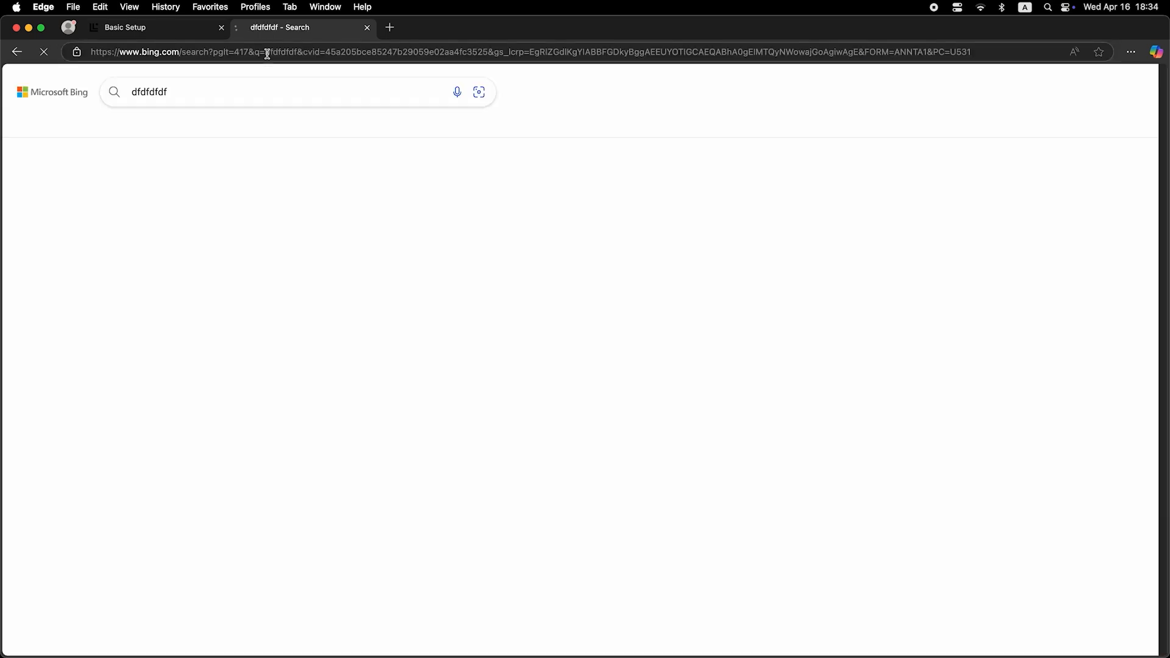